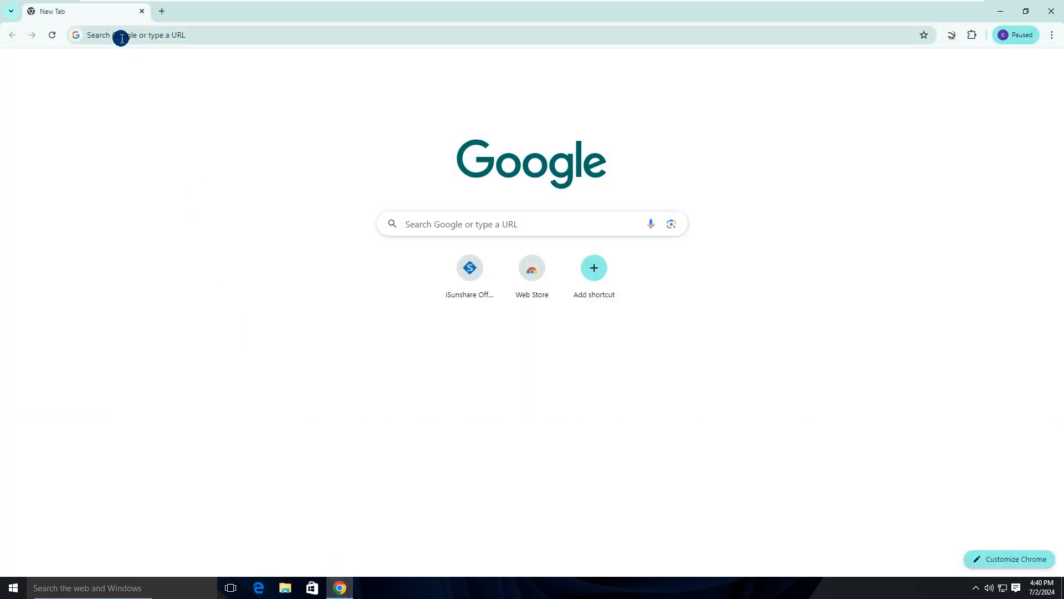
{"action": "type", "text": "www.isunshare.com"}
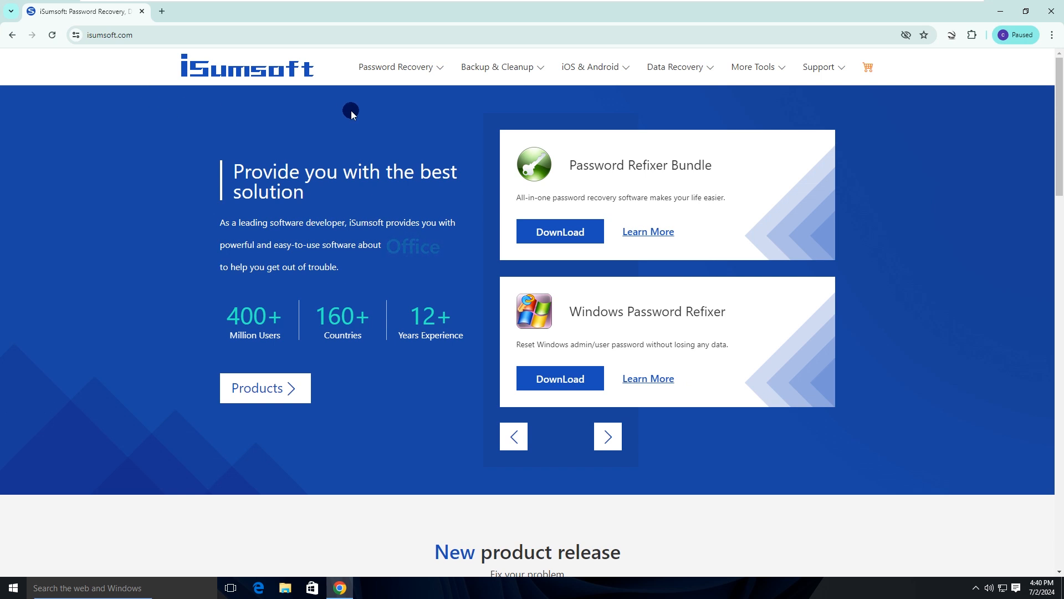
{"action": "left_click", "coordinate": [591, 66]}
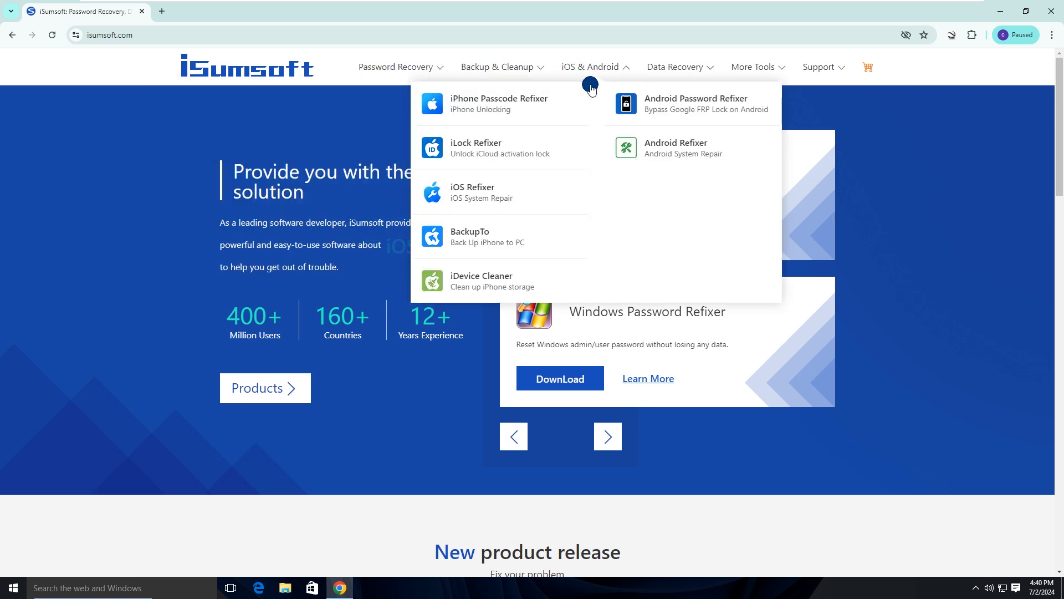
{"action": "mouse_move", "coordinate": [494, 102]}
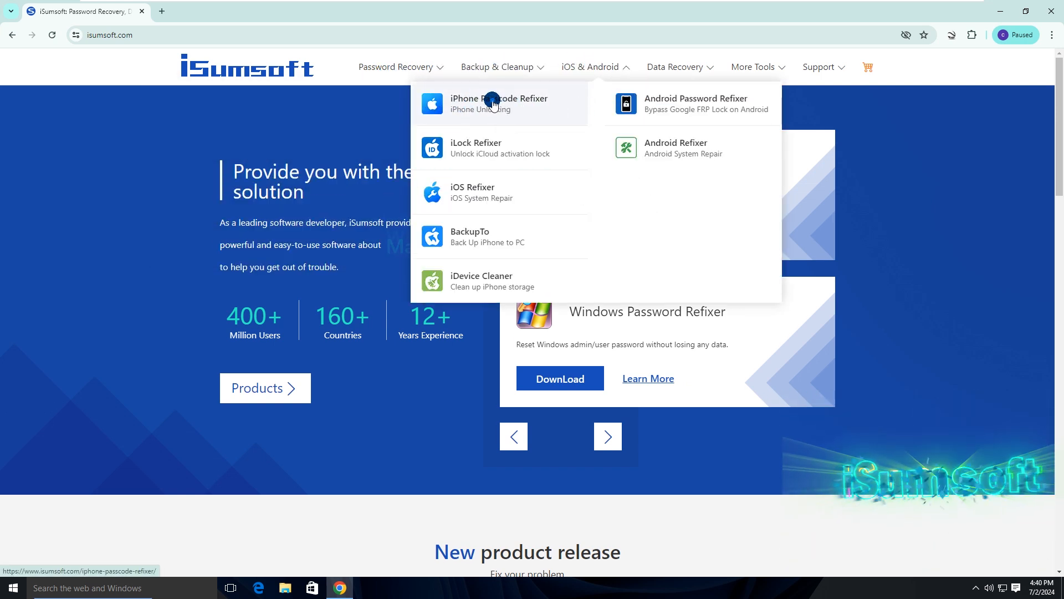
{"action": "left_click", "coordinate": [499, 102]}
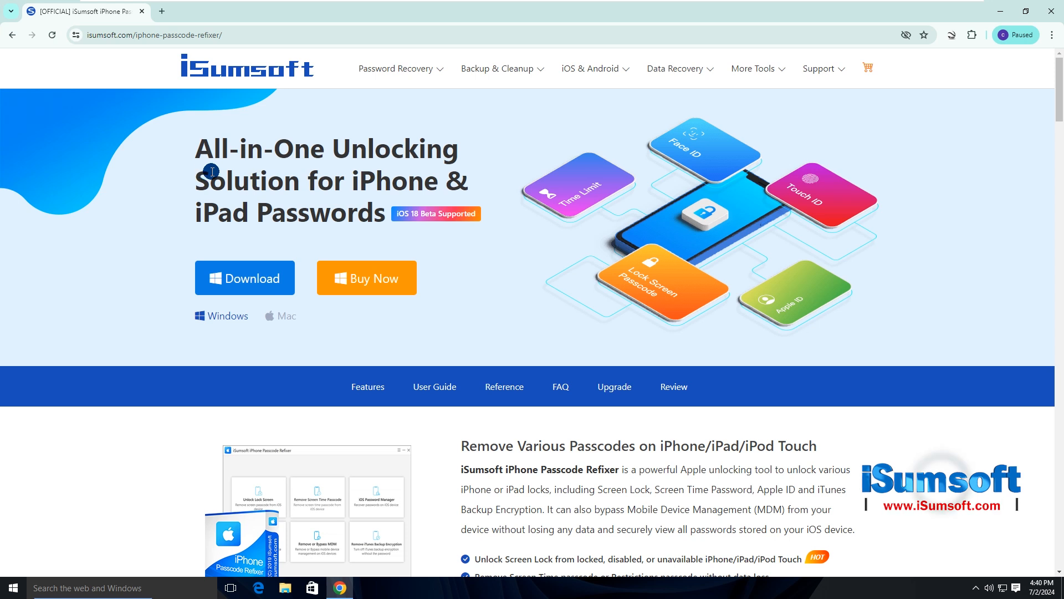
{"action": "mouse_move", "coordinate": [336, 202]}
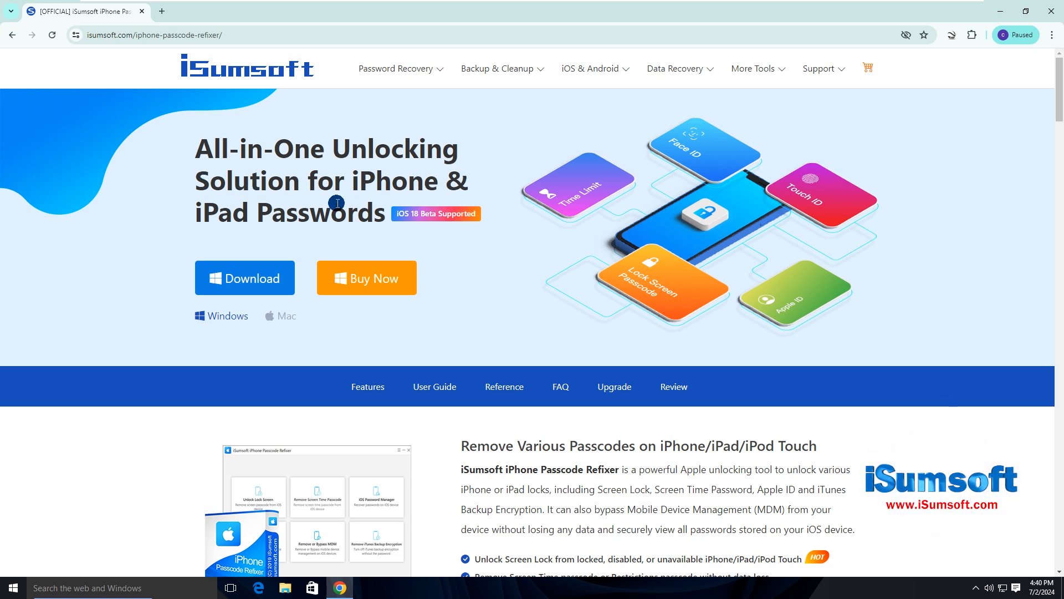
{"action": "mouse_move", "coordinate": [452, 234]}
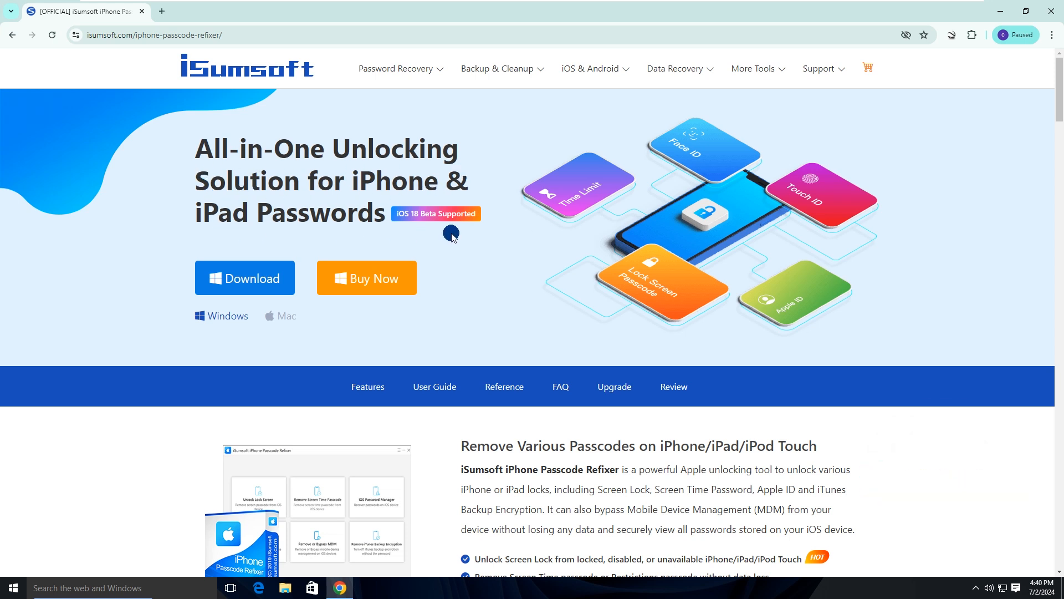
{"action": "mouse_move", "coordinate": [263, 267]}
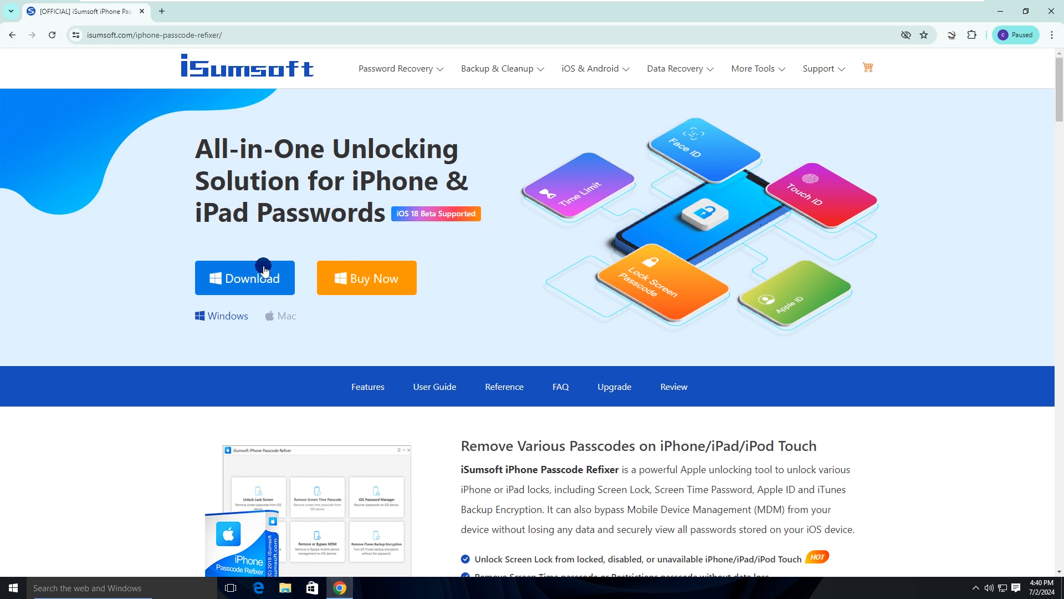
- Download the Windows installer and complete setup, accepting the license, to get the desktop shortcut
{"action": "left_click", "coordinate": [244, 277]}
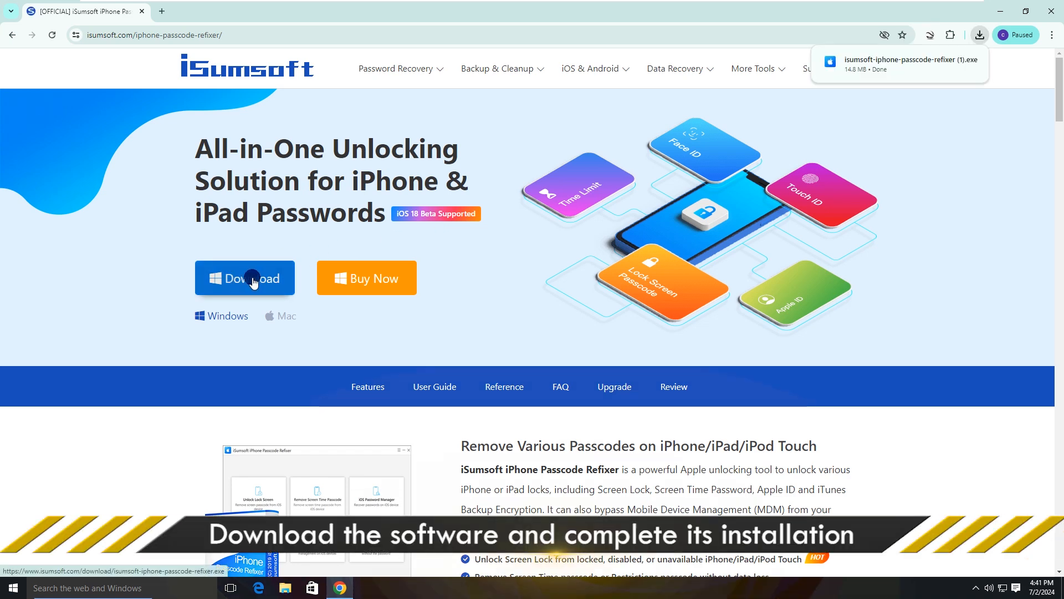
{"action": "mouse_move", "coordinate": [865, 61]}
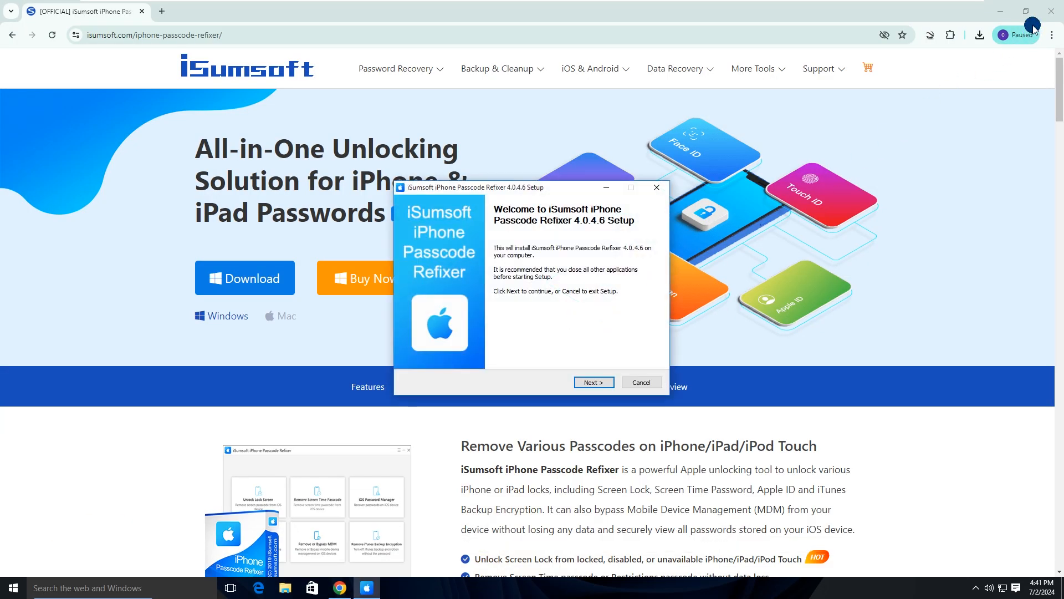
{"action": "left_click", "coordinate": [592, 383]}
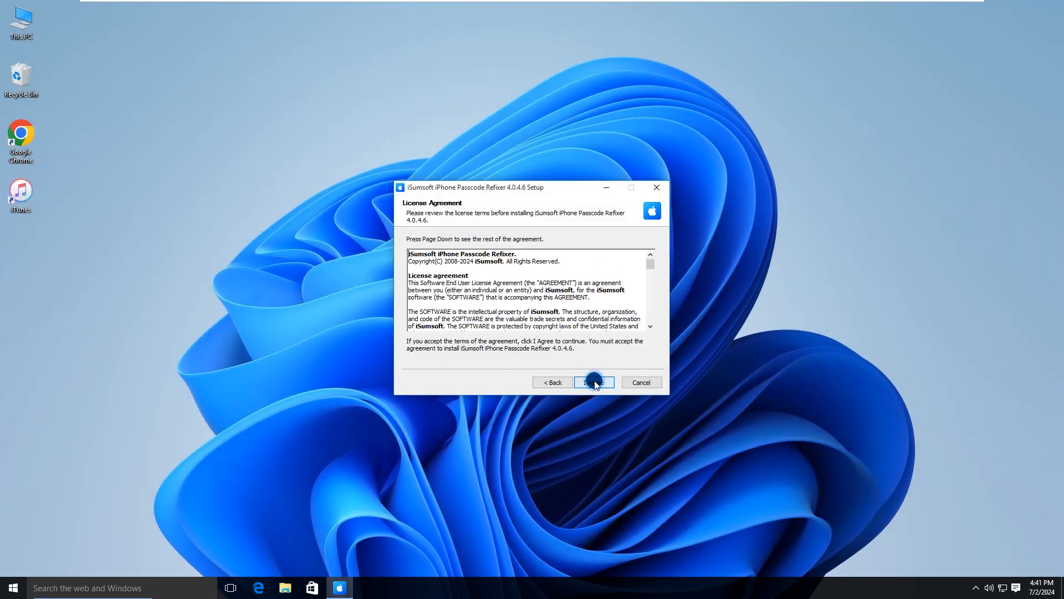
{"action": "left_click", "coordinate": [593, 381]}
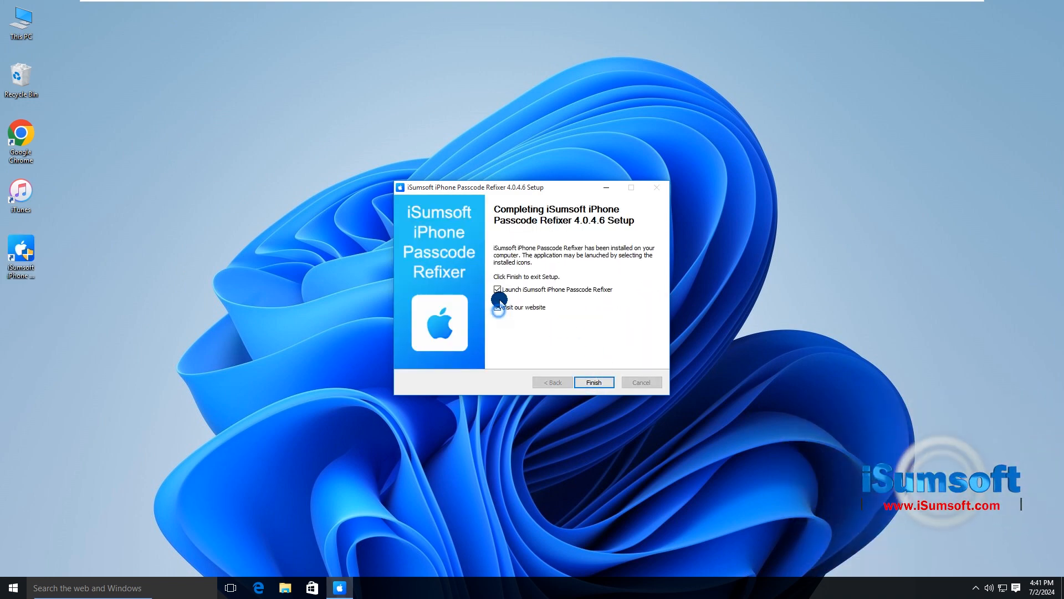
{"action": "left_click", "coordinate": [591, 381]}
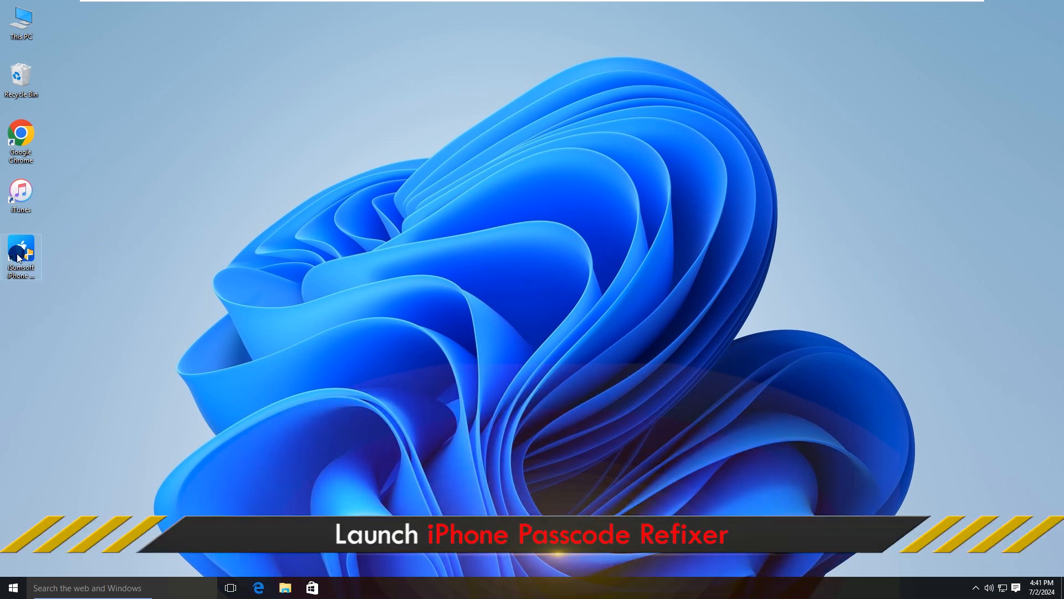
- Launch iPhone Passcode Refixer from its desktop shortcut and allow it in the UAC prompt
{"action": "double_click", "coordinate": [21, 255]}
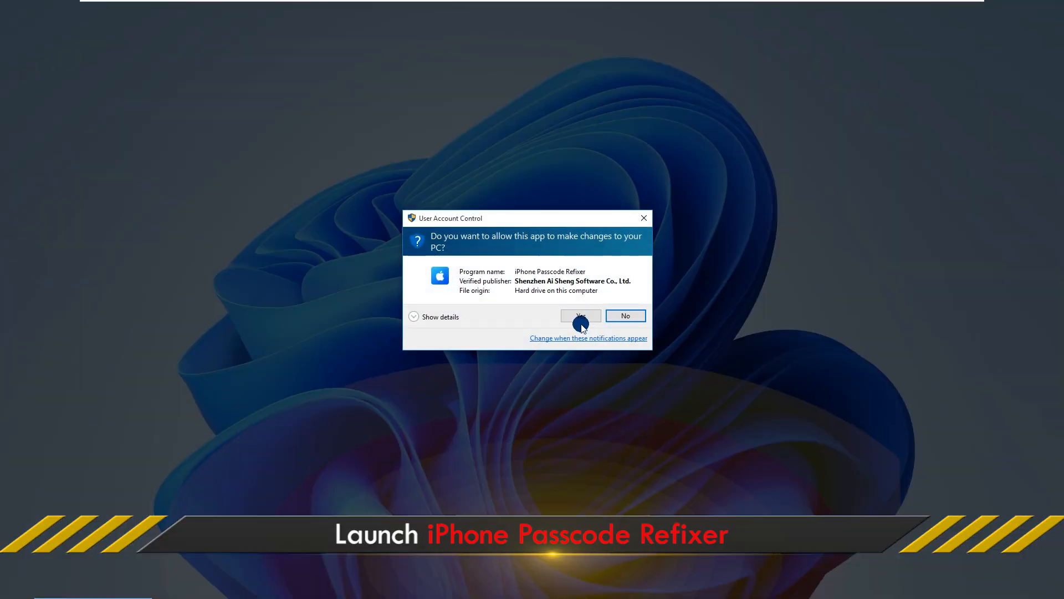
{"action": "left_click", "coordinate": [580, 316]}
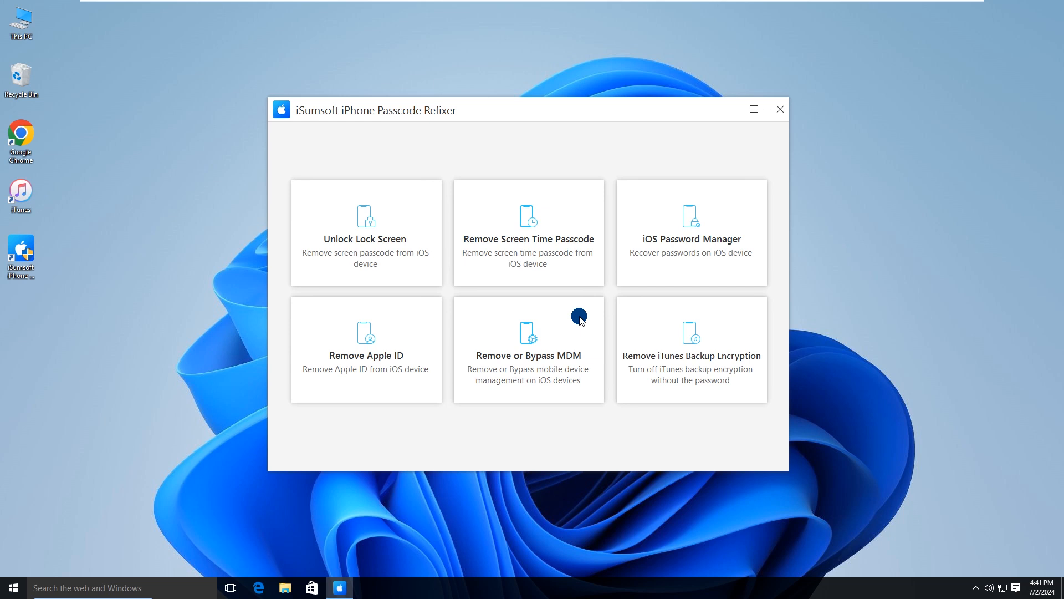
{"action": "mouse_move", "coordinate": [603, 358]}
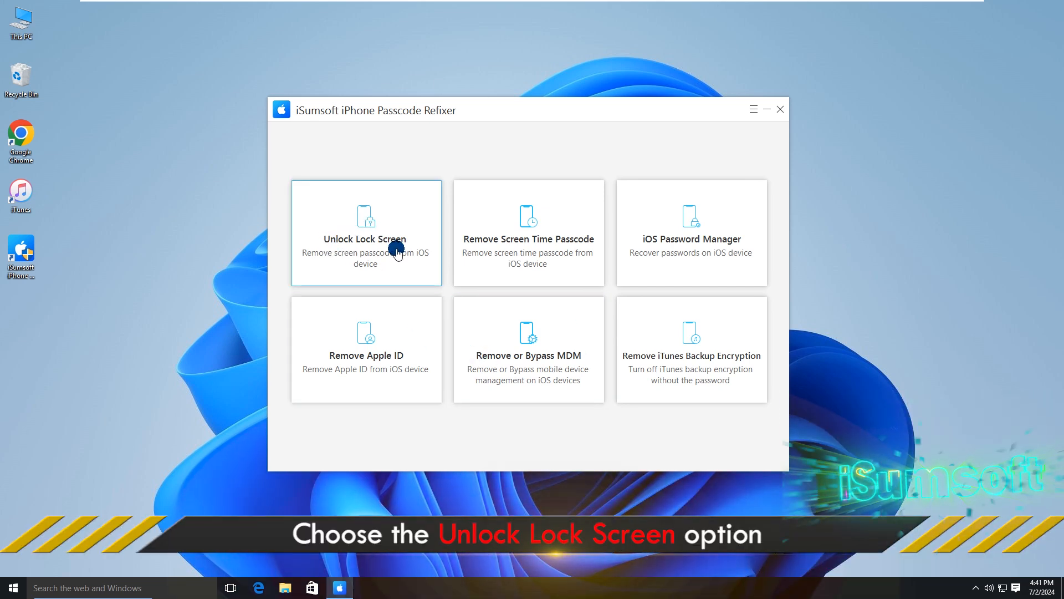
- Choose Unlock Lock Screen and start it, reaching the connect-device-by-USB step
{"action": "left_click", "coordinate": [365, 233]}
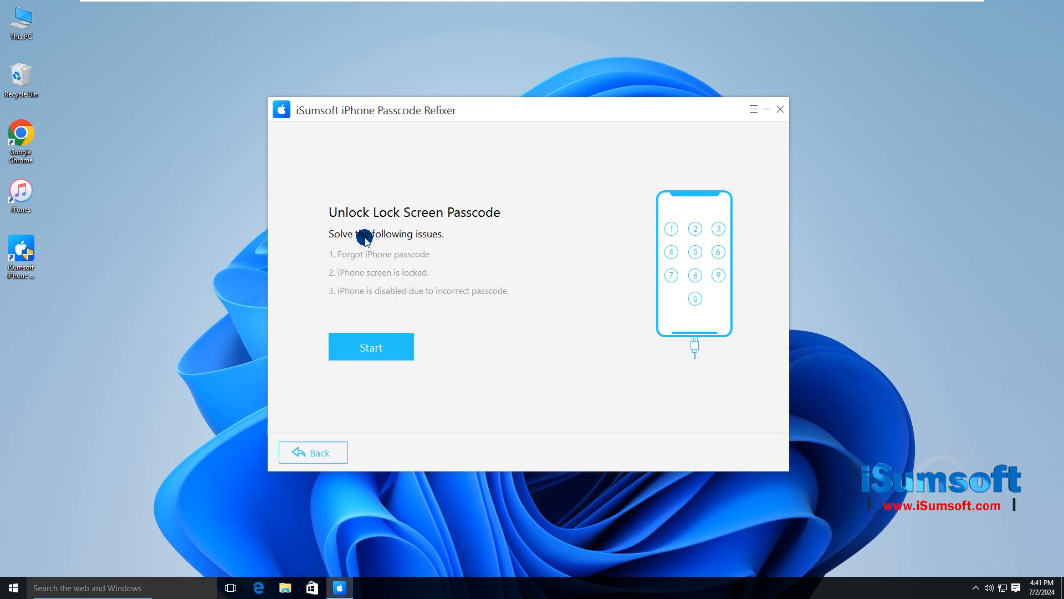
{"action": "mouse_move", "coordinate": [394, 315]}
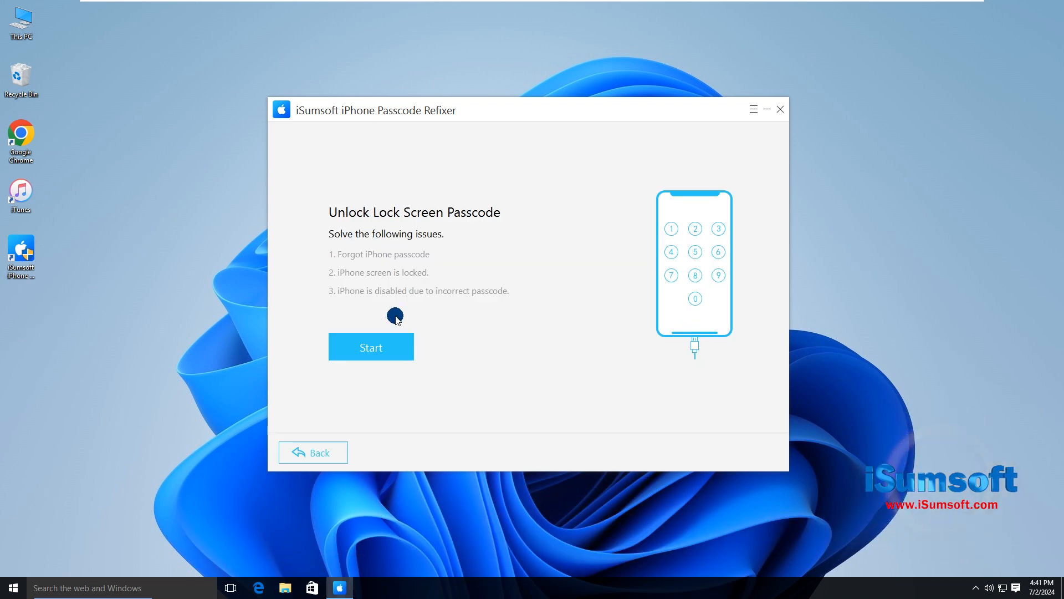
{"action": "left_click", "coordinate": [370, 347]}
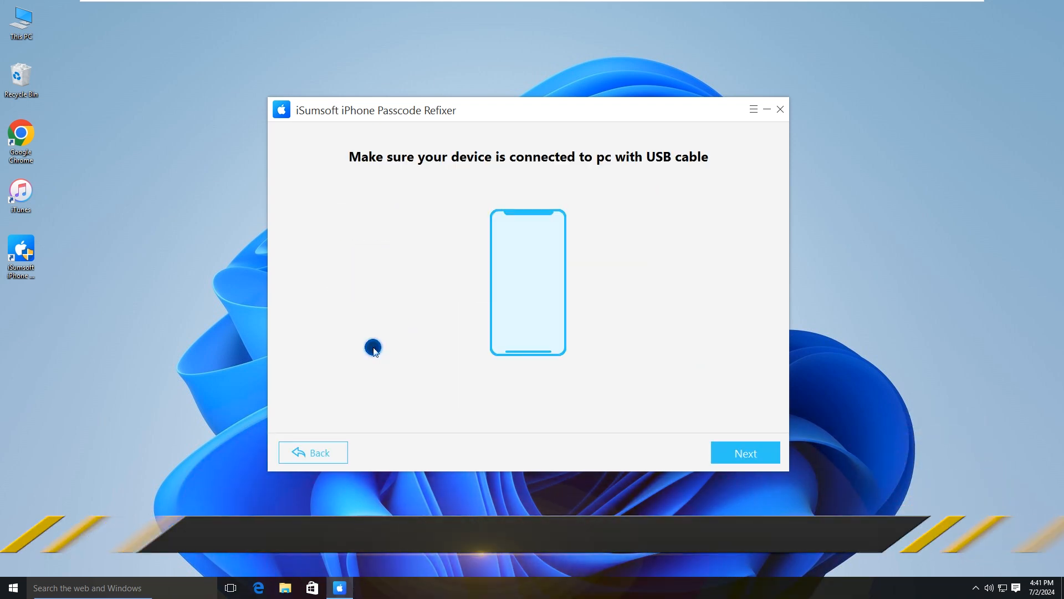
{"action": "mouse_move", "coordinate": [356, 178]}
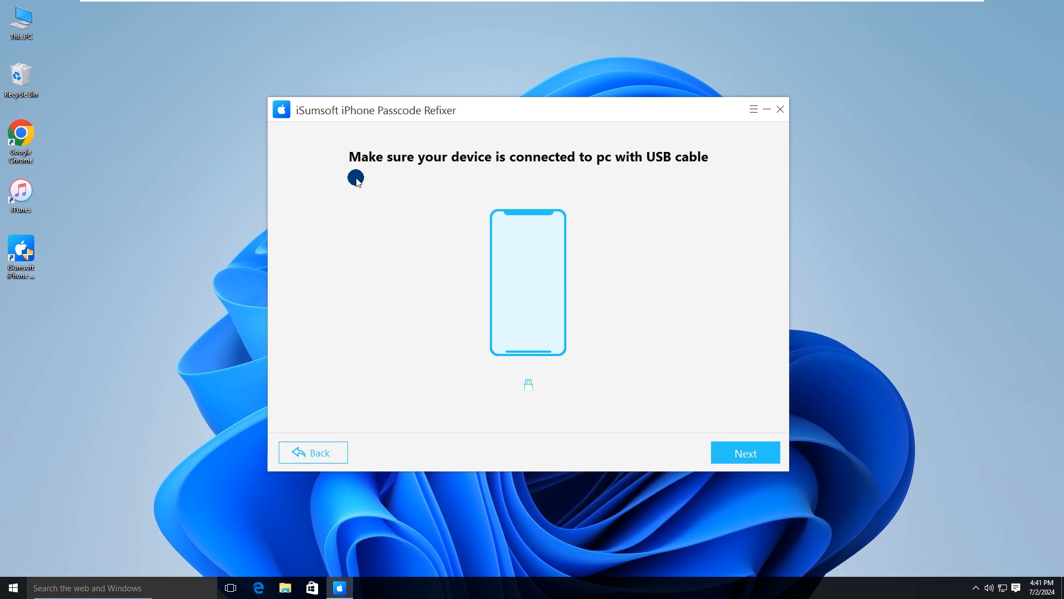
{"action": "mouse_move", "coordinate": [707, 177]}
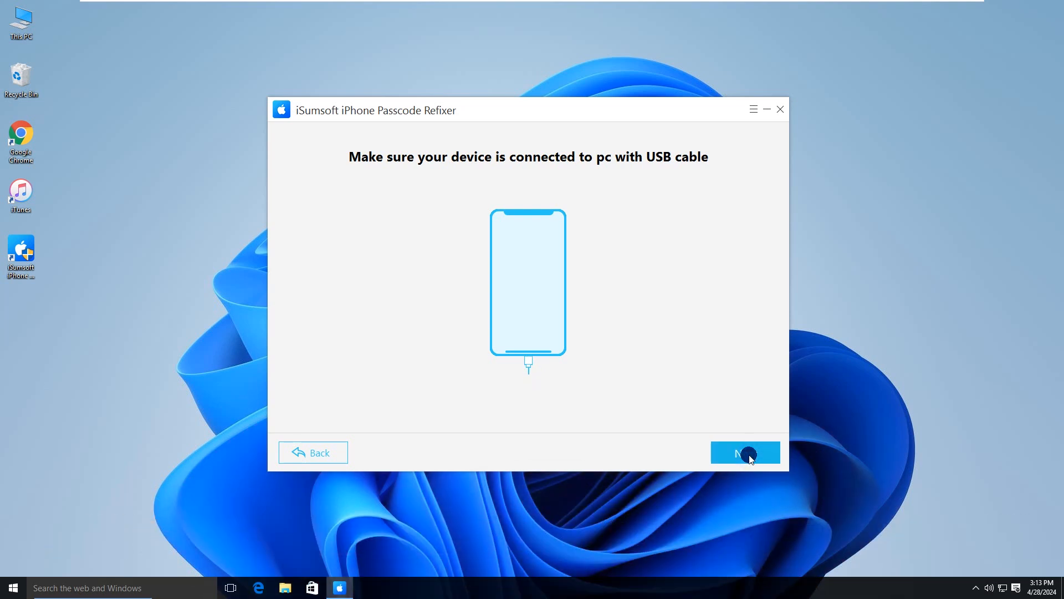
- Proceed with the connected iPhone 12 and download the iOS 17.4.1 firmware package
{"action": "left_click", "coordinate": [745, 452]}
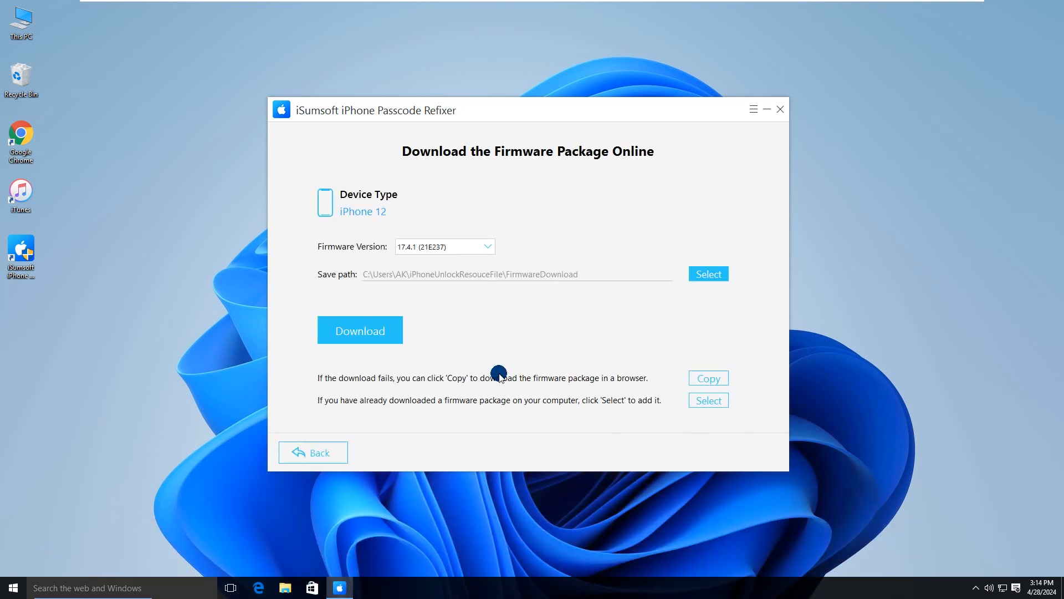
{"action": "mouse_move", "coordinate": [337, 219]}
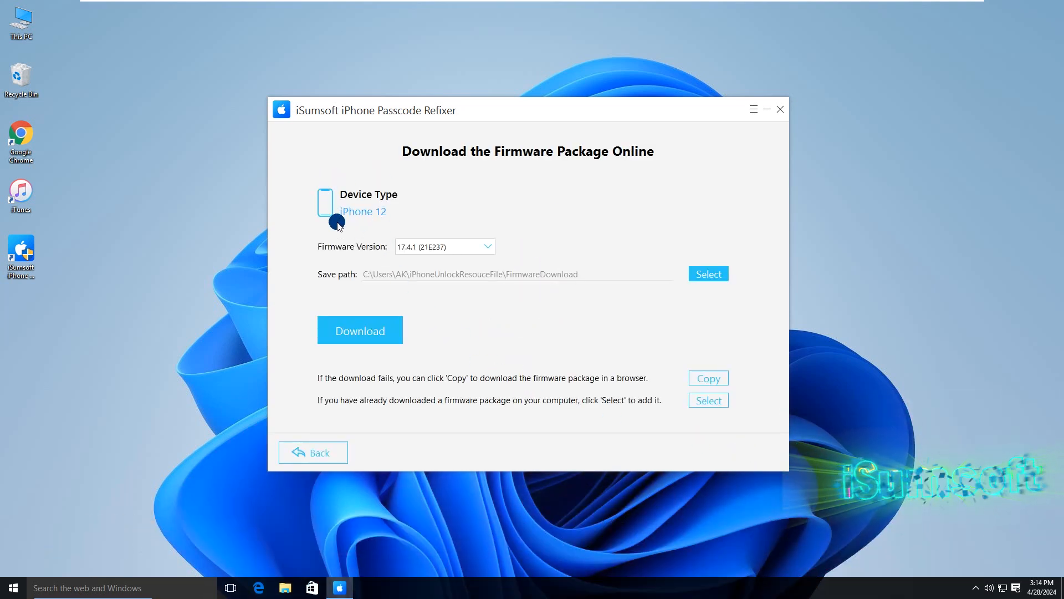
{"action": "mouse_move", "coordinate": [451, 217]}
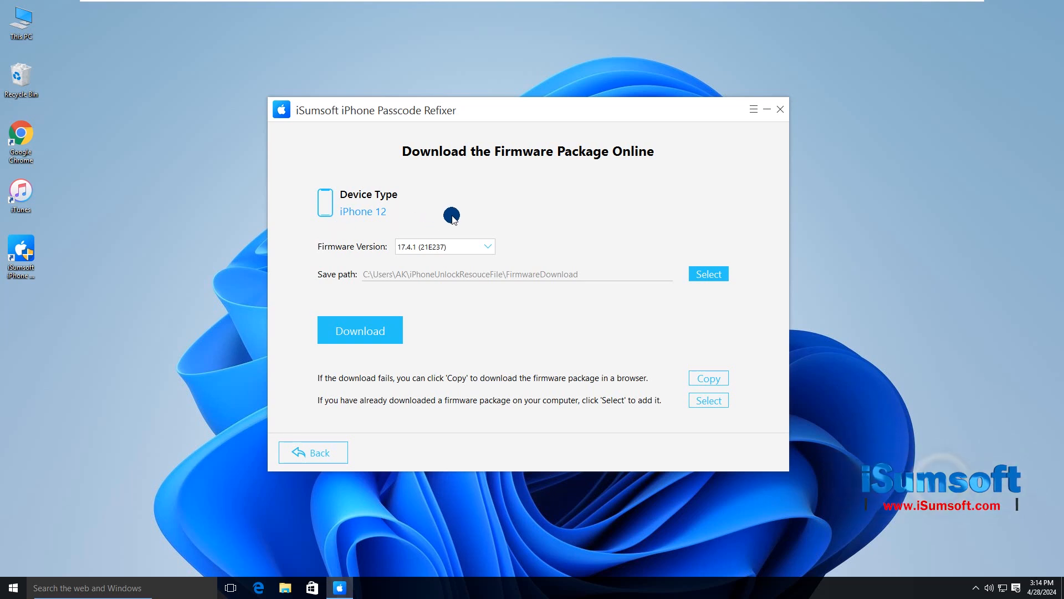
{"action": "mouse_move", "coordinate": [480, 164]}
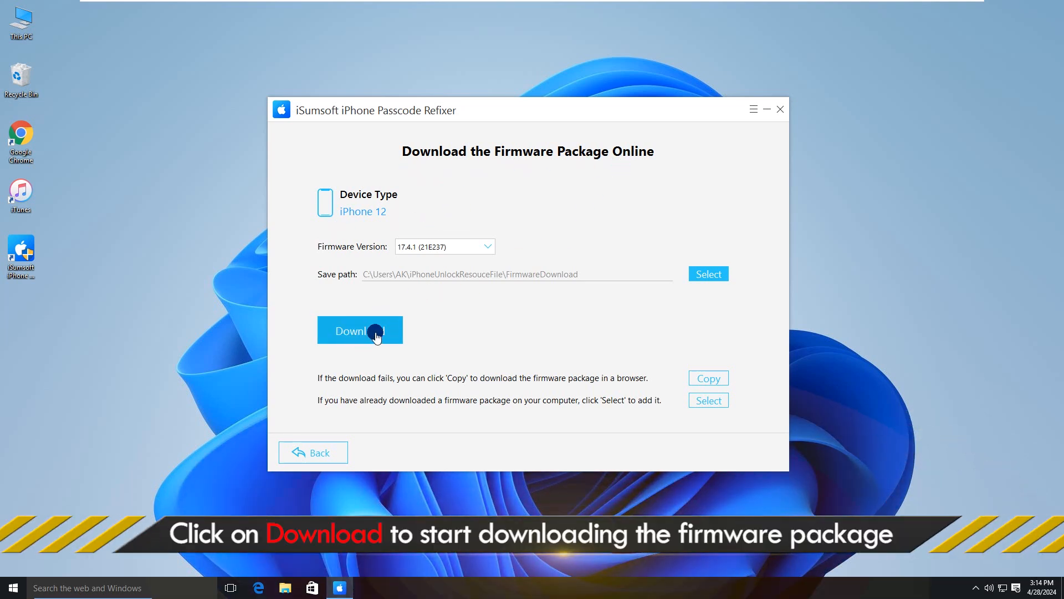
{"action": "left_click", "coordinate": [360, 331]}
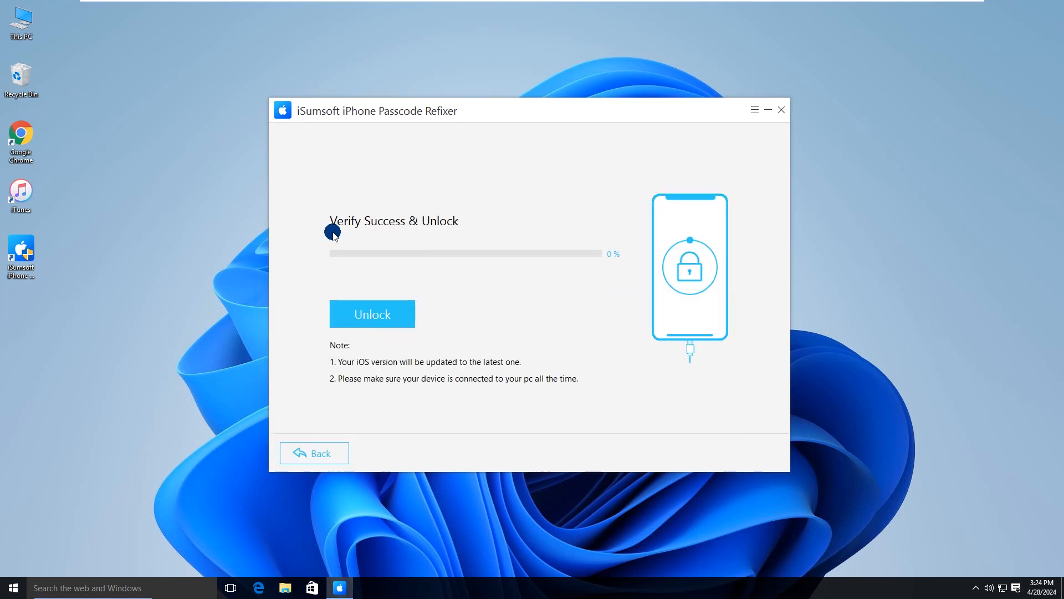
{"action": "mouse_move", "coordinate": [473, 253]}
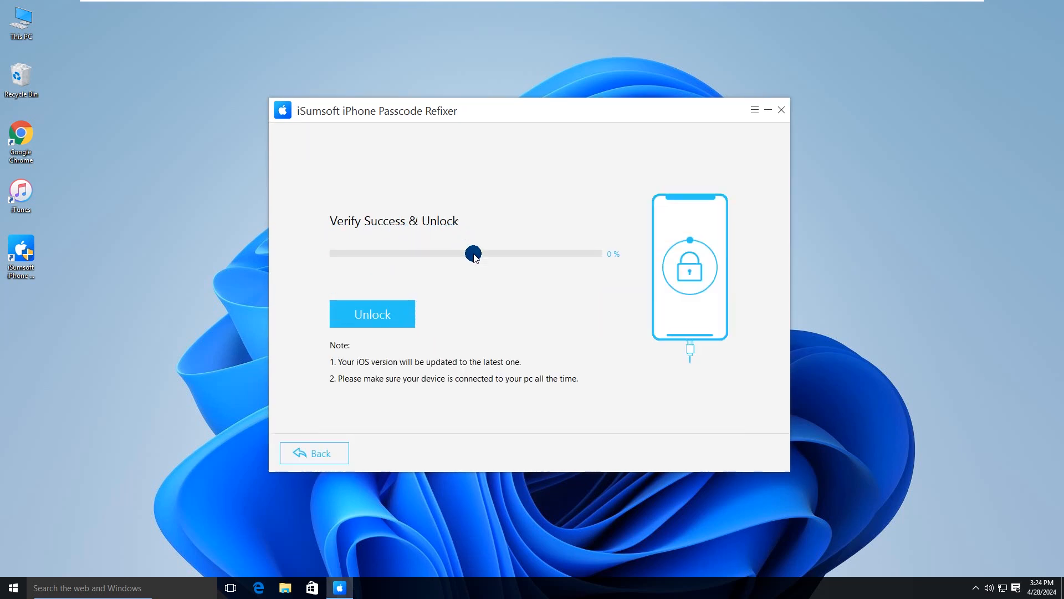
{"action": "mouse_move", "coordinate": [356, 375]}
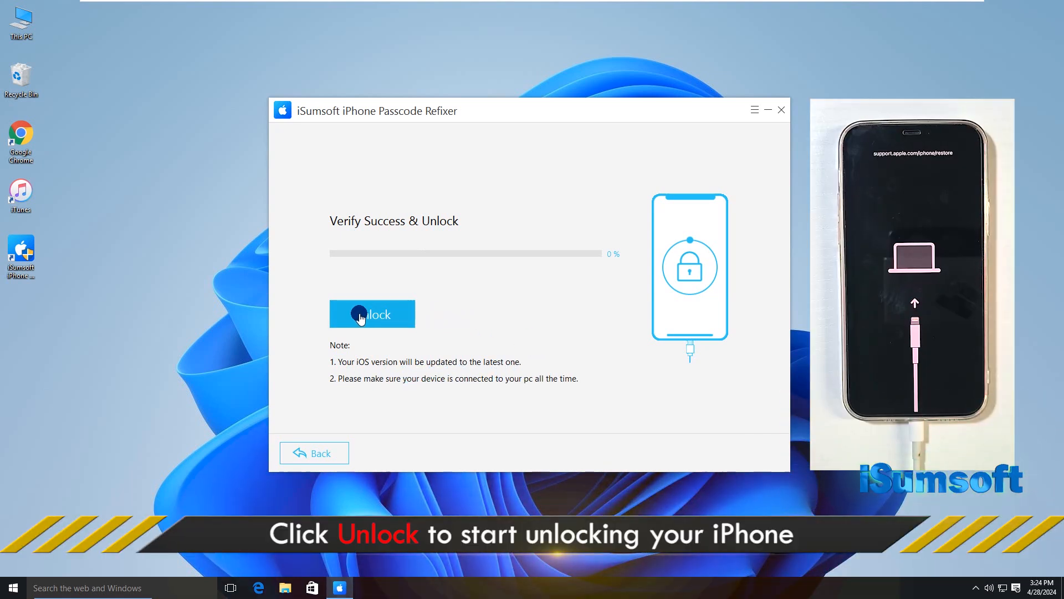
- Start the unlock on the Verify Success & Unlock page so the iPhone 12 enters recovery mode
{"action": "left_click", "coordinate": [373, 314]}
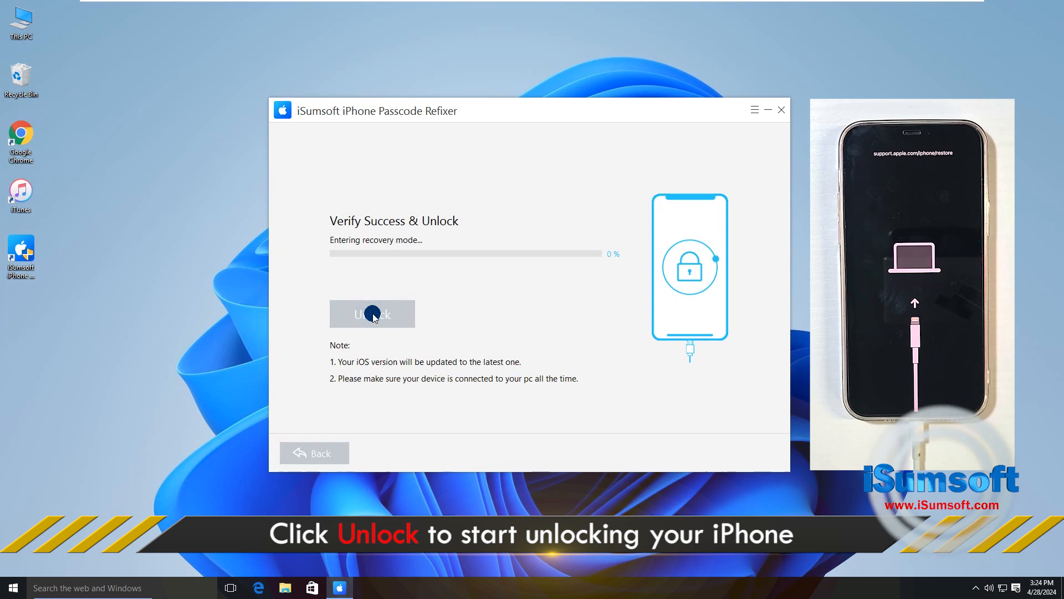